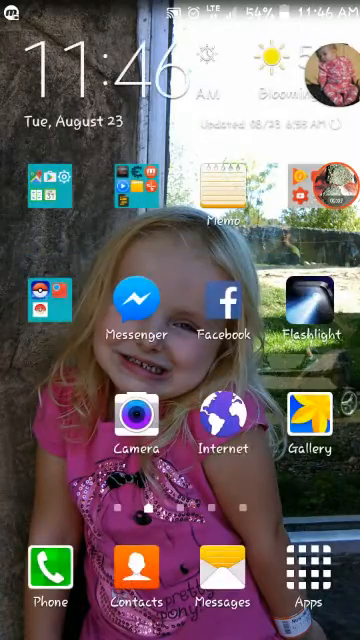
Launch Dropbox from the second home screen page and show its file list.
scroll(left, 3)
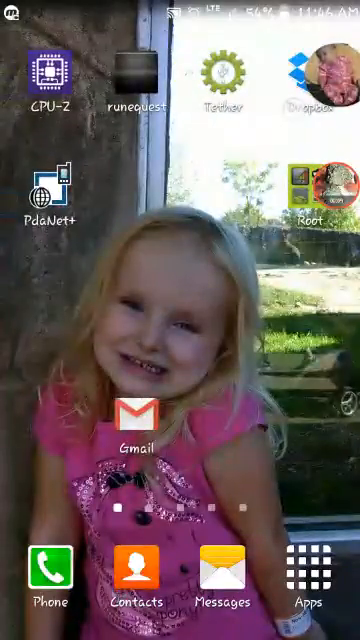
click(320, 72)
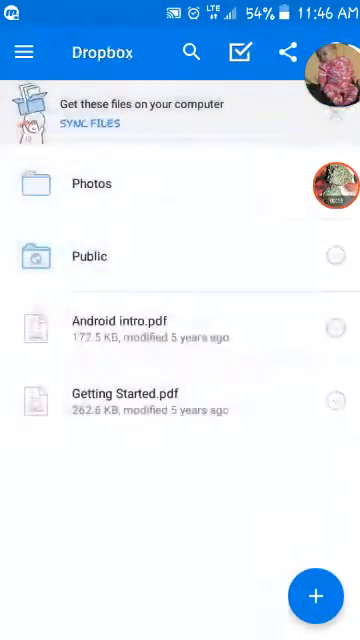
click(88, 256)
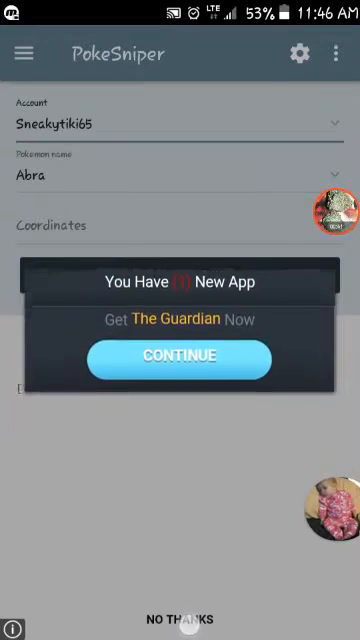
Decline the 'You Have 1 New App' popup to reach the Ready sniper screen.
click(180, 618)
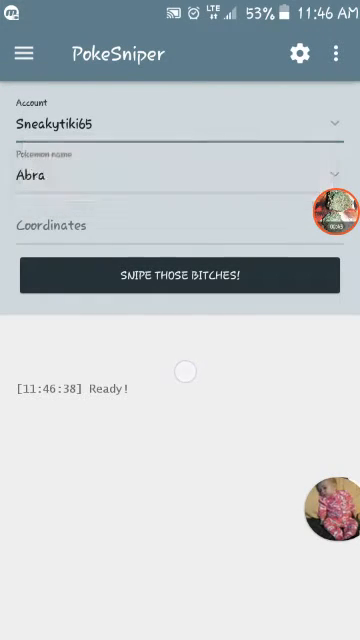
click(24, 52)
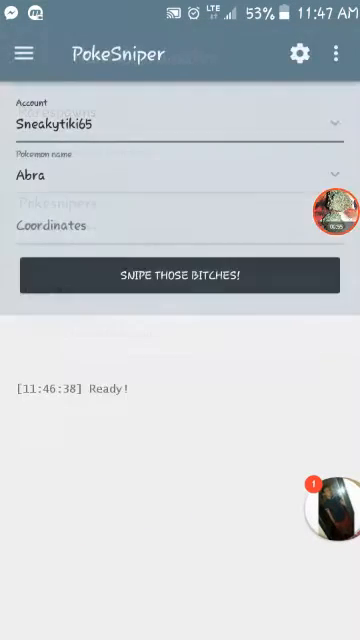
click(24, 52)
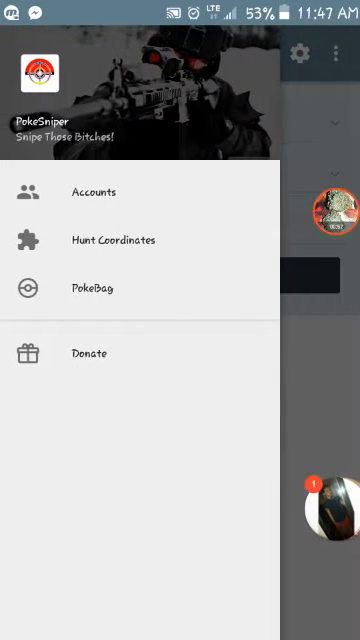
click(96, 192)
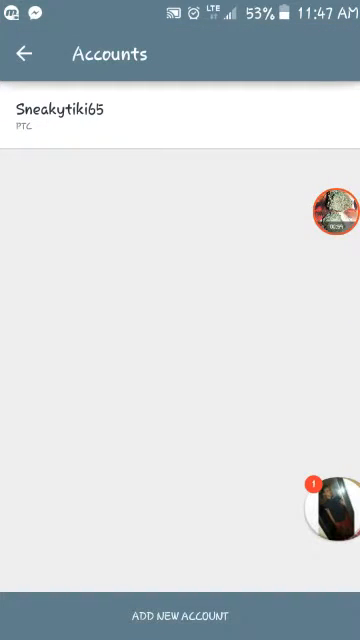
click(180, 616)
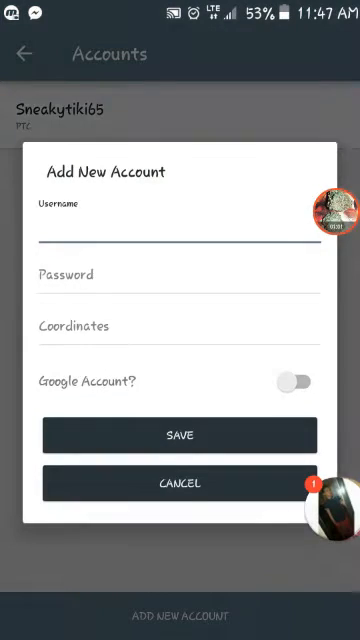
click(180, 484)
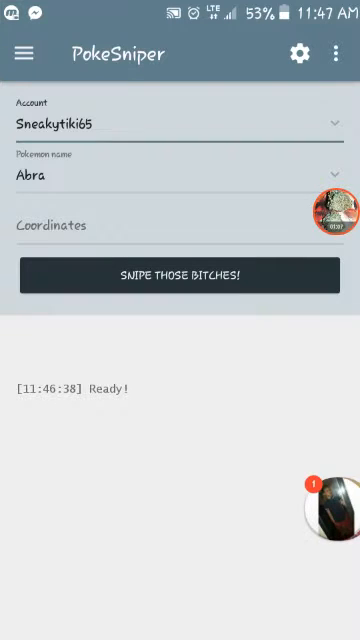
click(24, 52)
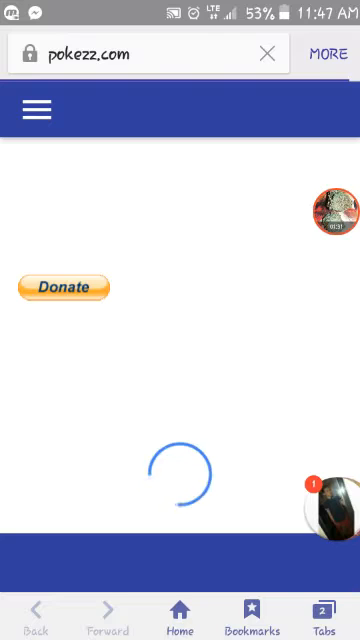
Send the Pikachu sighting at 1.341122, 103.848029 to PokeSniper via its Poke Sniper link.
scroll(up, 3)
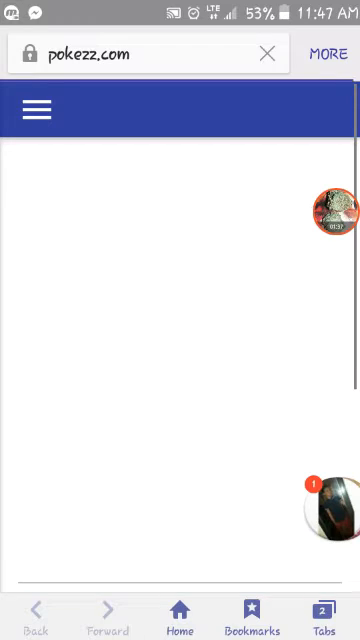
click(322, 614)
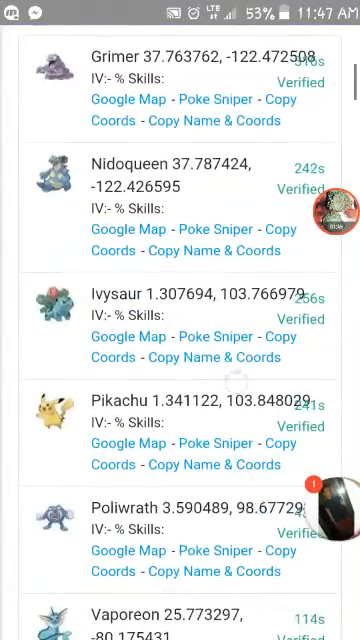
scroll(down, 3)
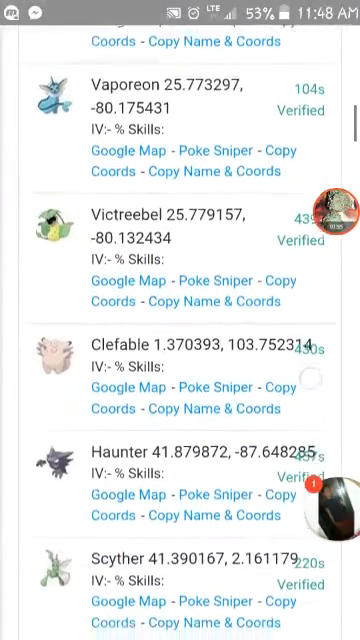
scroll(down, 3)
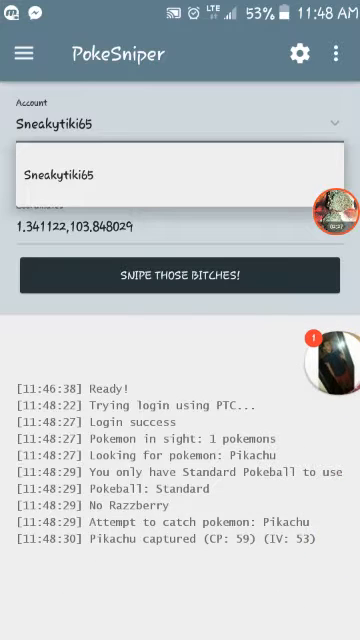
Close the account choices after the Pikachu capture and return to the pokezz.com list.
click(28, 52)
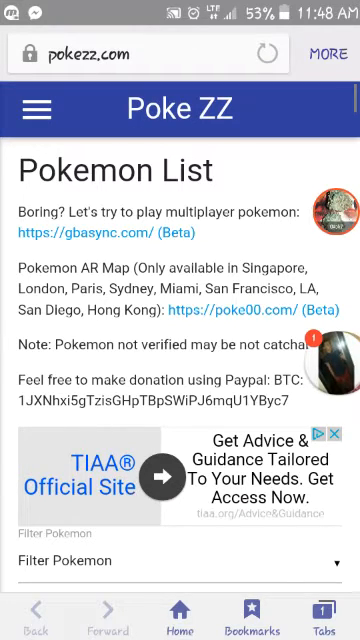
Find Charmeleon at 25.779179, -80.134091 in the list and send it to PokeSniper.
scroll(down, 3)
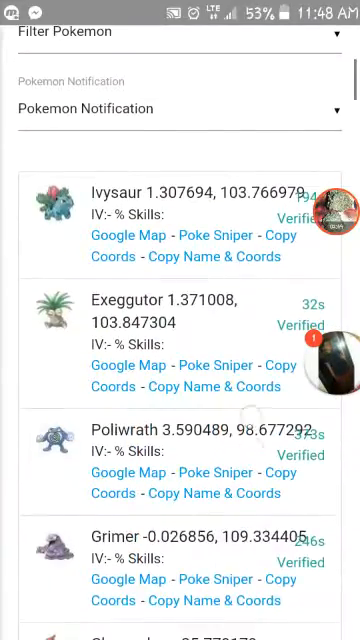
scroll(down, 3)
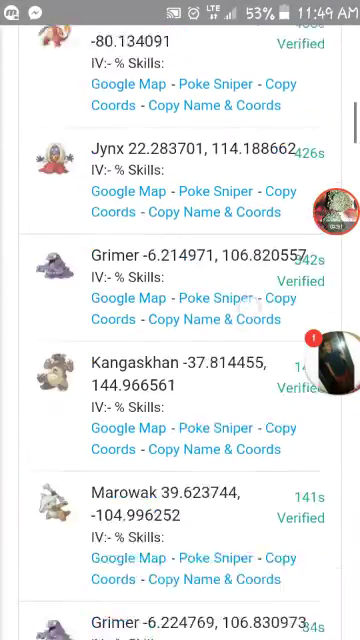
scroll(down, 3)
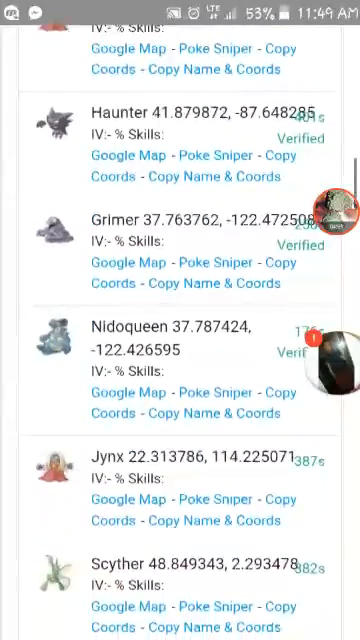
scroll(down, 3)
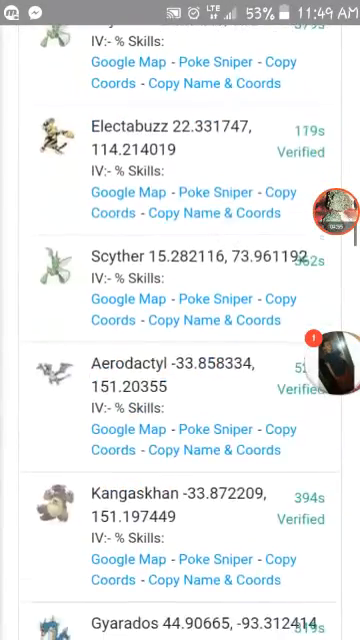
scroll(down, 3)
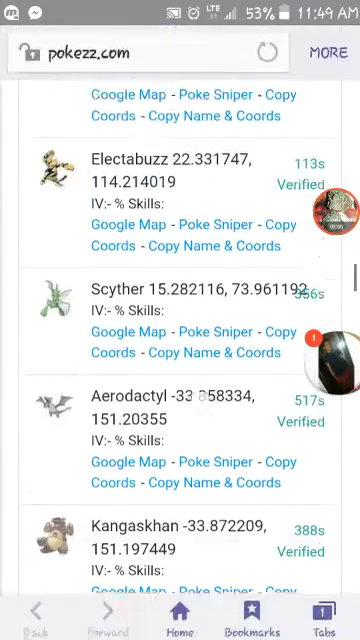
scroll(up, 3)
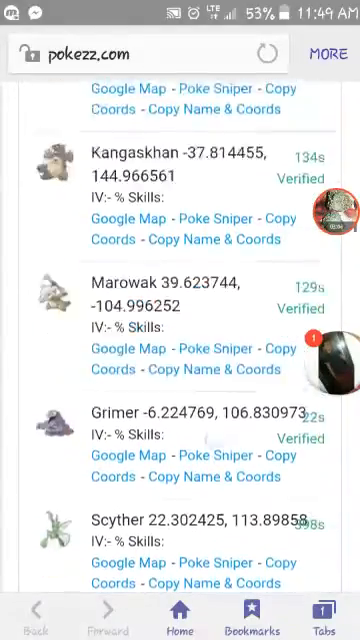
scroll(down, 3)
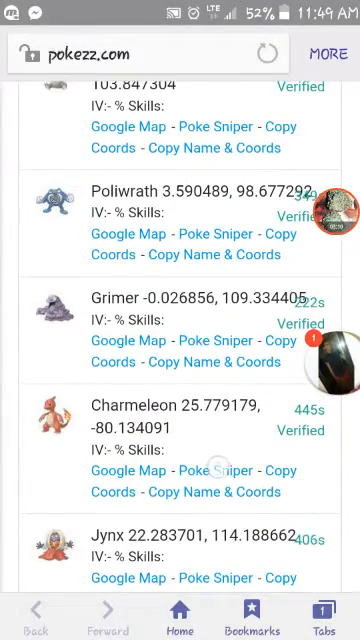
click(214, 470)
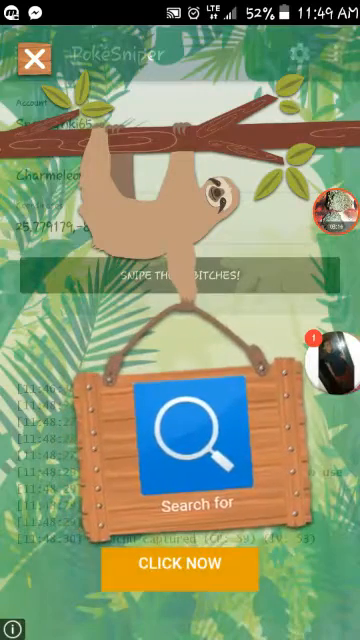
Close the full-screen ad so the coordinates 25.779179,-80.134091 show ready to snipe.
click(32, 58)
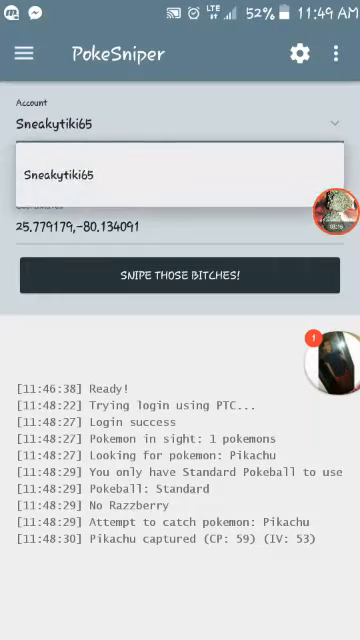